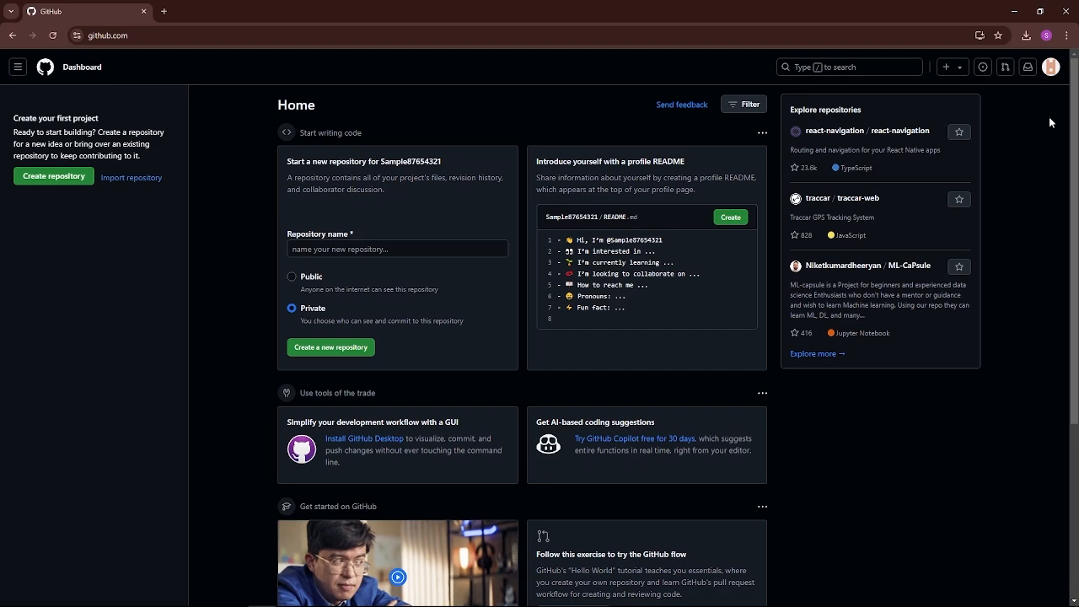
mouse_move(1016, 118)
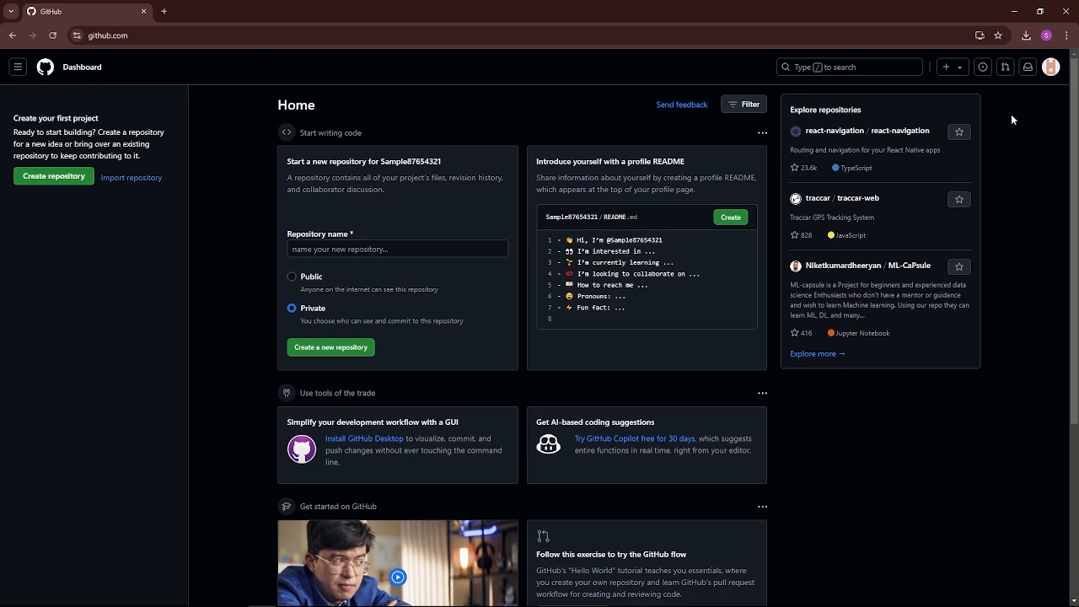
mouse_move(898, 90)
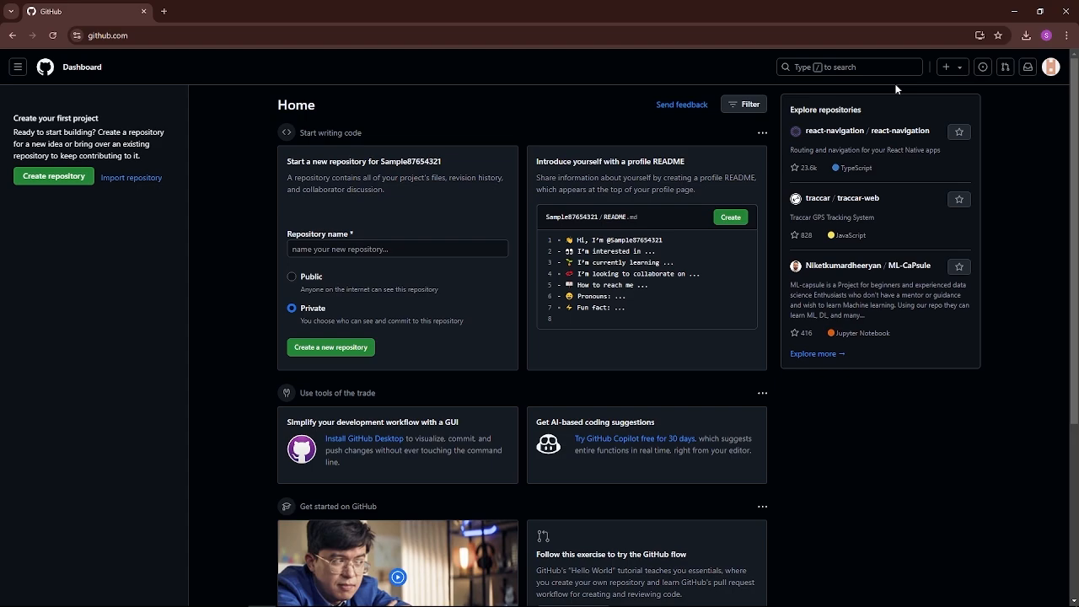
mouse_move(125, 88)
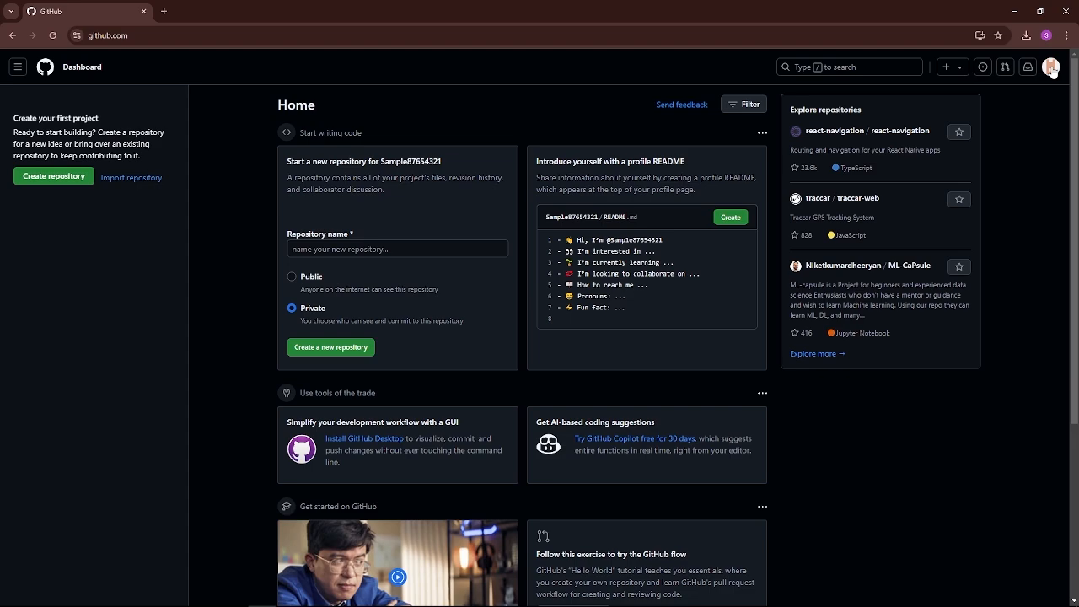
Go to the signed-in account's own GitHub profile via the avatar menu's Your profile
click(1052, 67)
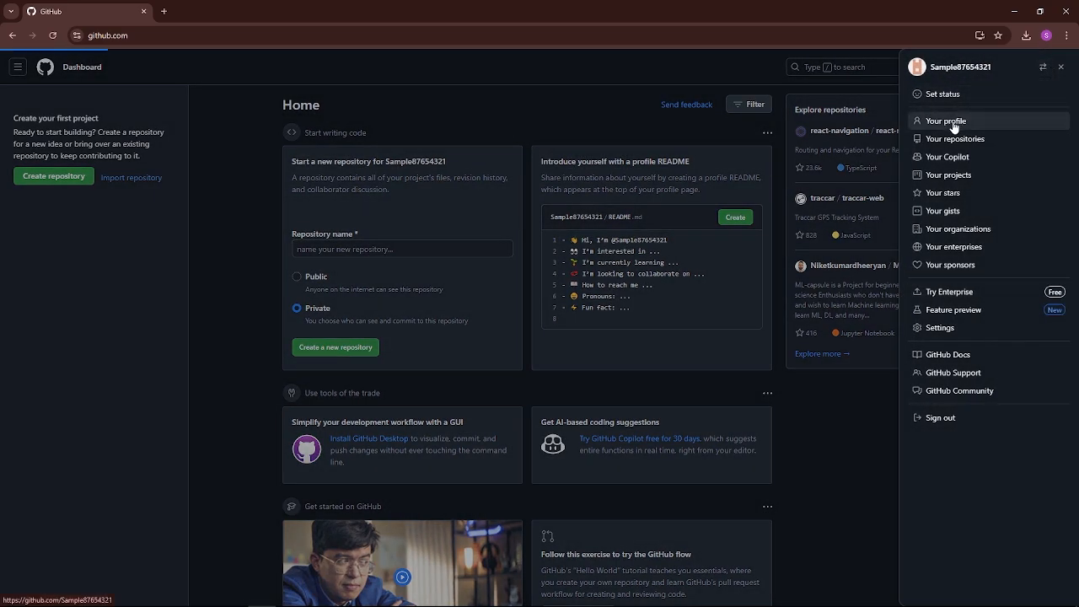
click(944, 119)
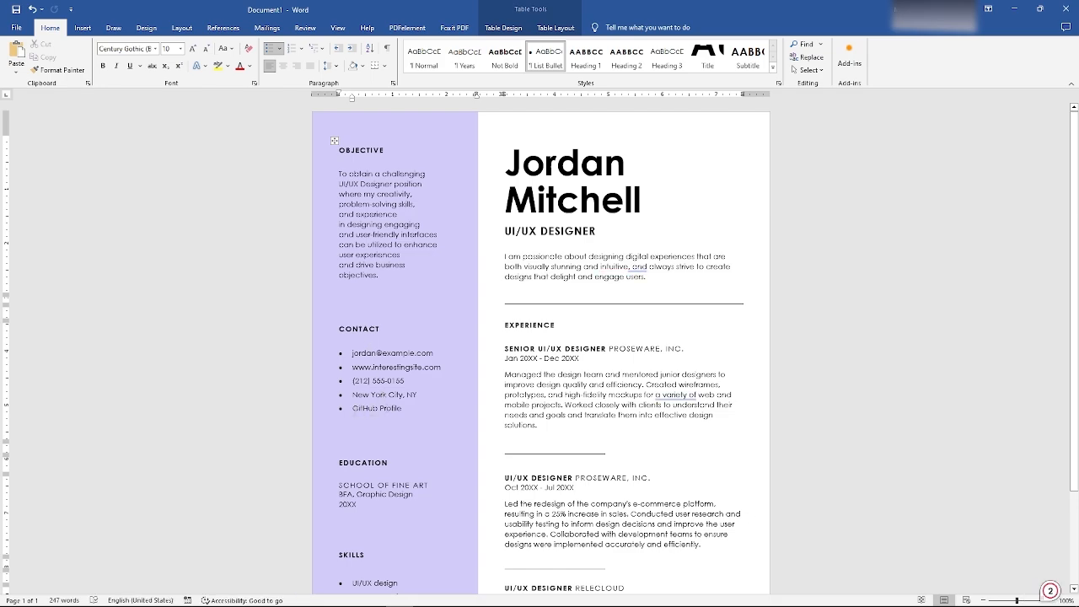
double_click(377, 410)
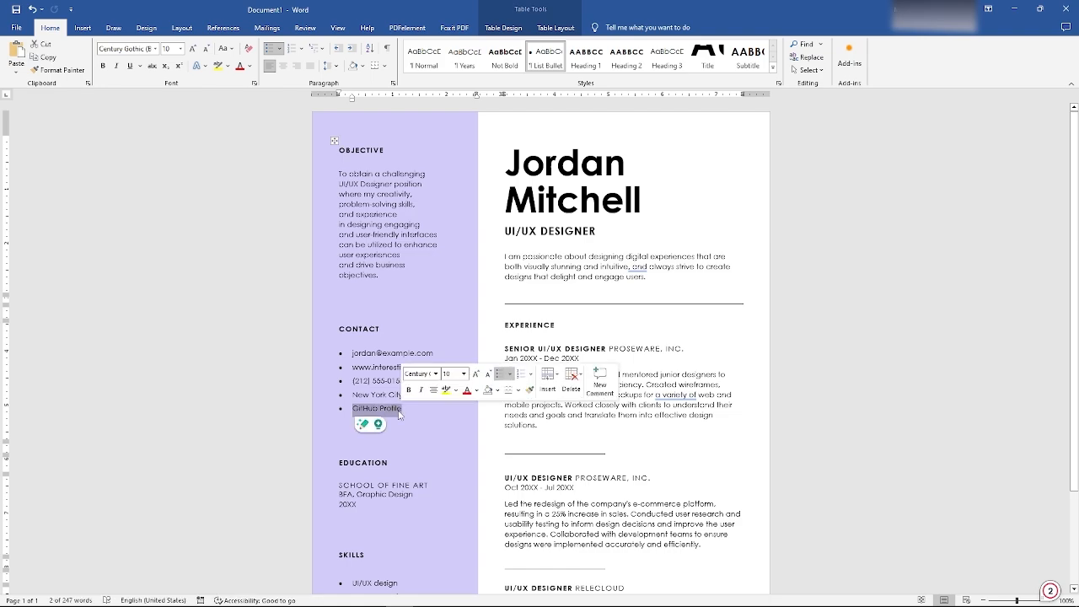
right_click(378, 408)
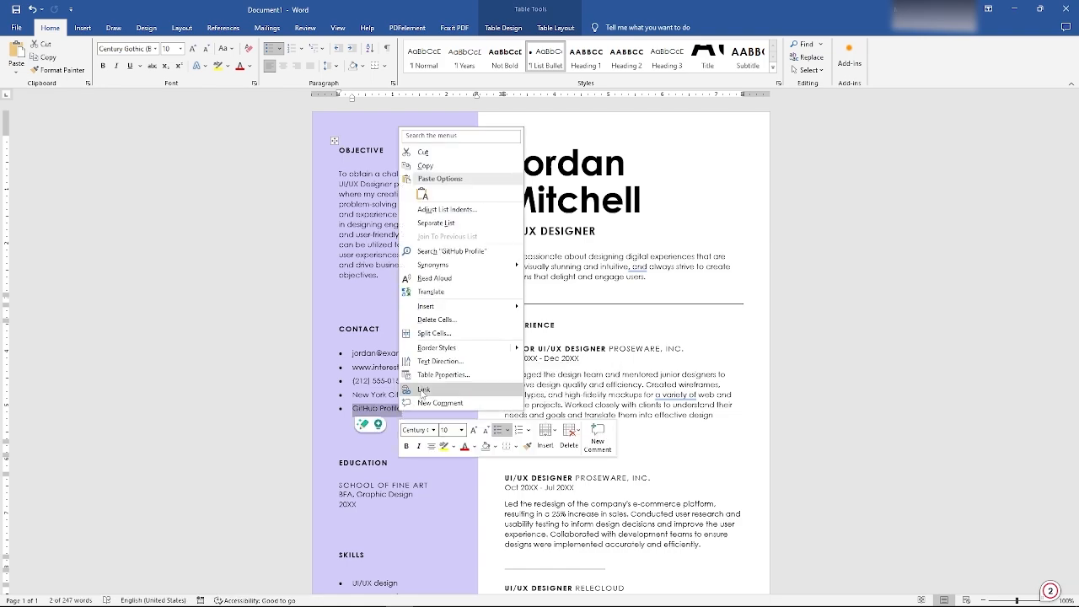
click(425, 388)
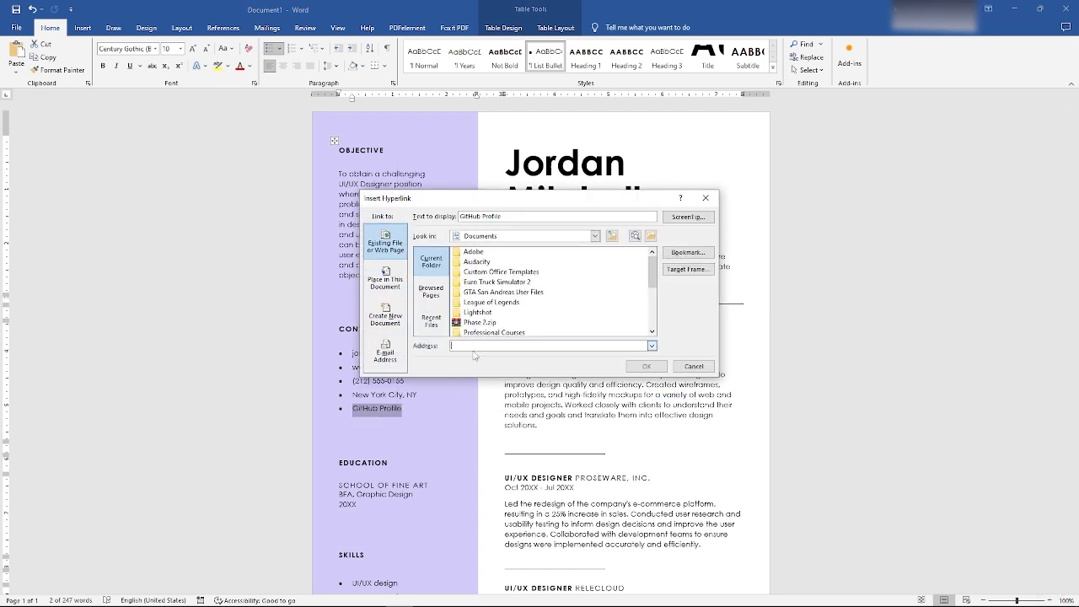
text(https://github.com/Sample87654321)
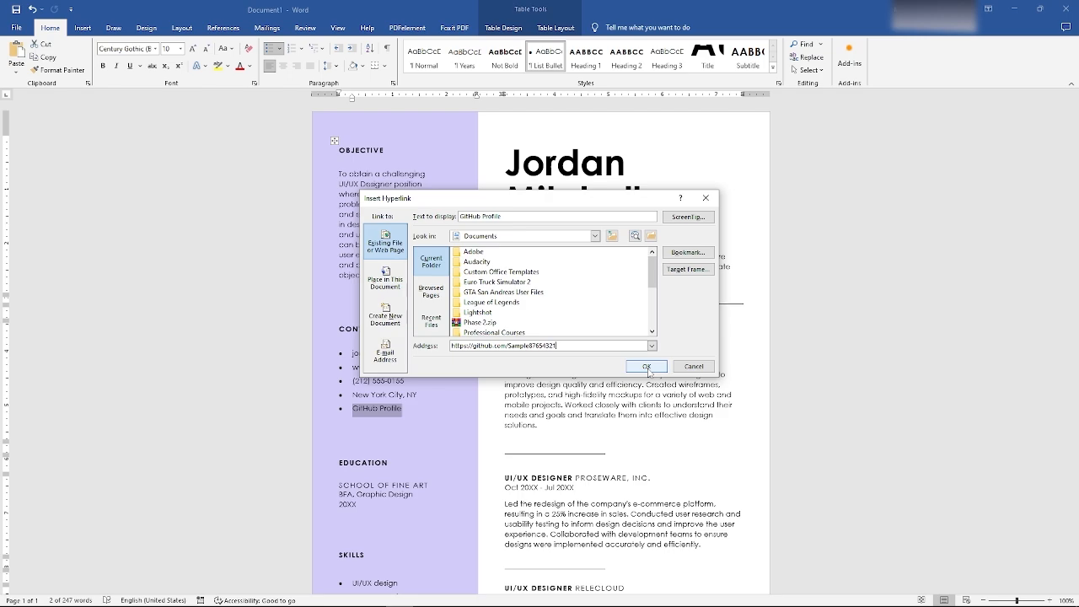
click(646, 366)
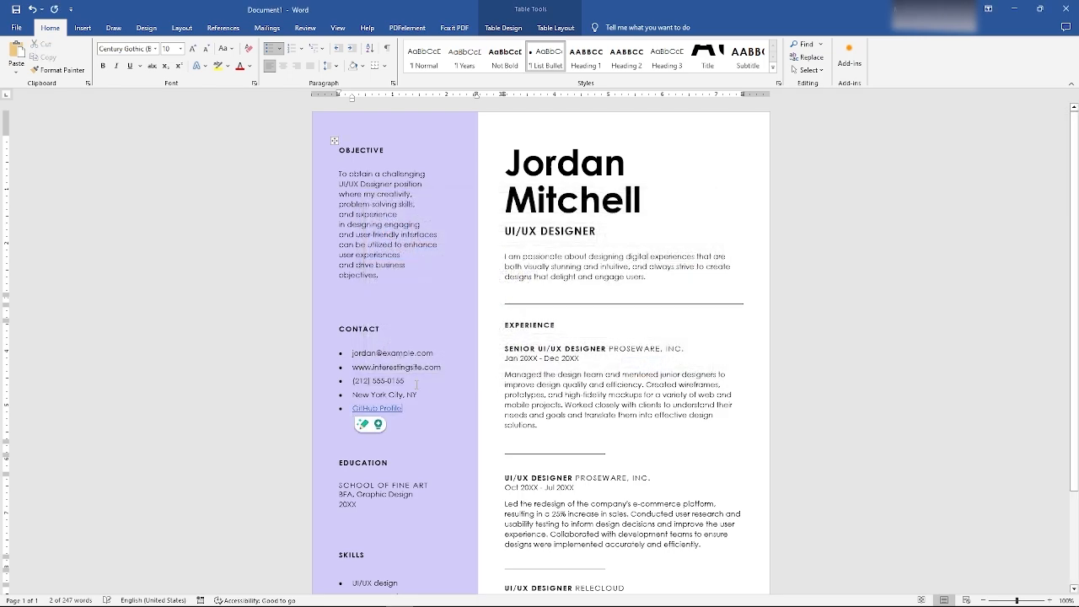